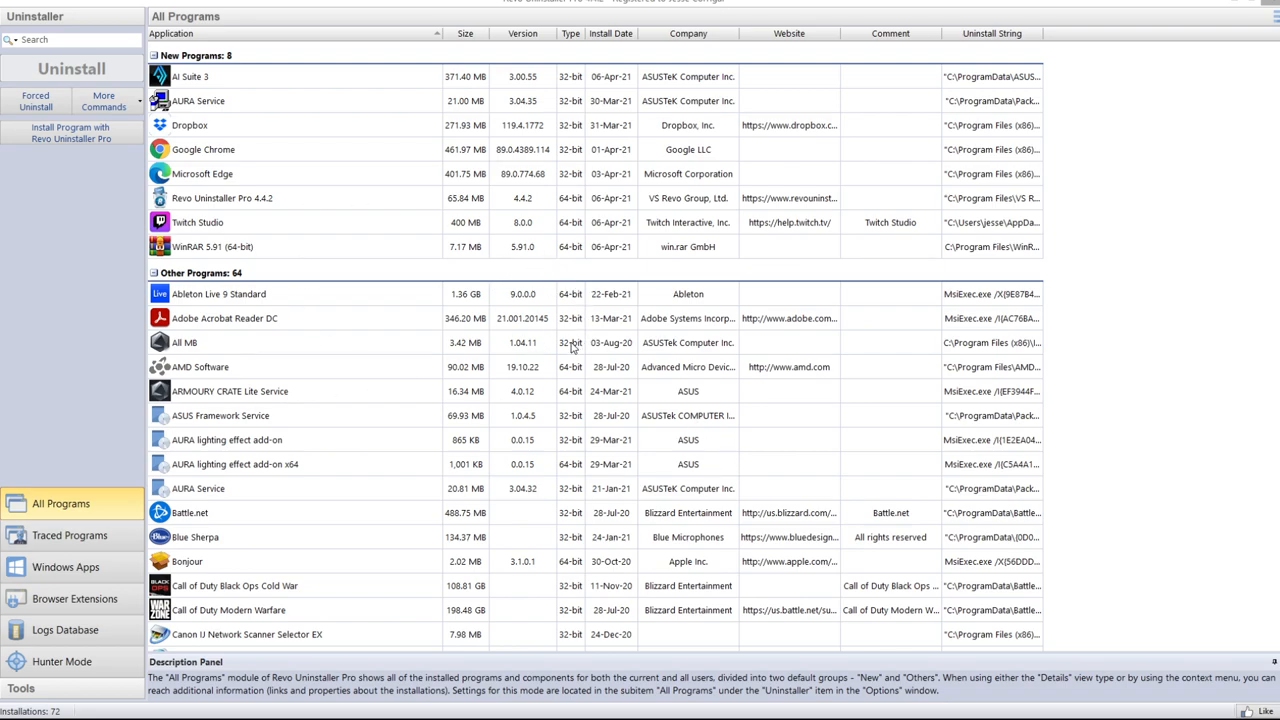
pyautogui.moveTo(350, 224)
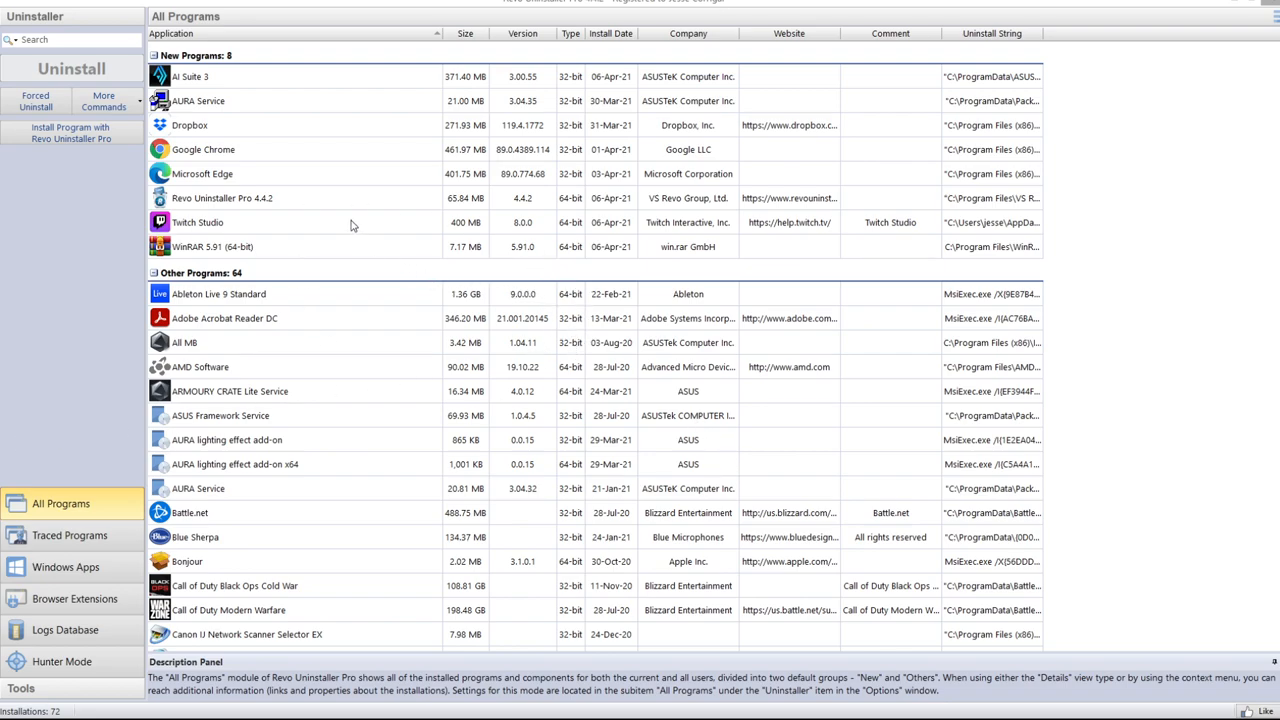
# Bring up the action menu for the Twitch Studio entry in All Programs
pyautogui.click(196, 222)
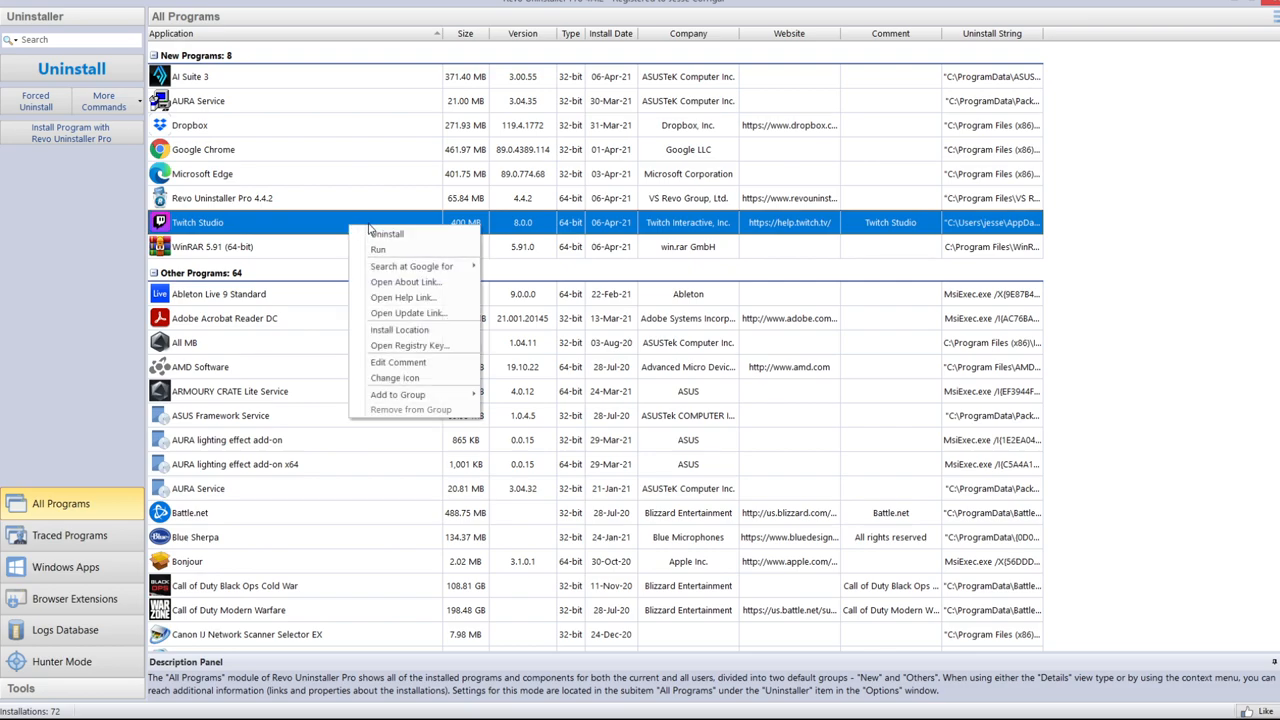
pyautogui.moveTo(404, 238)
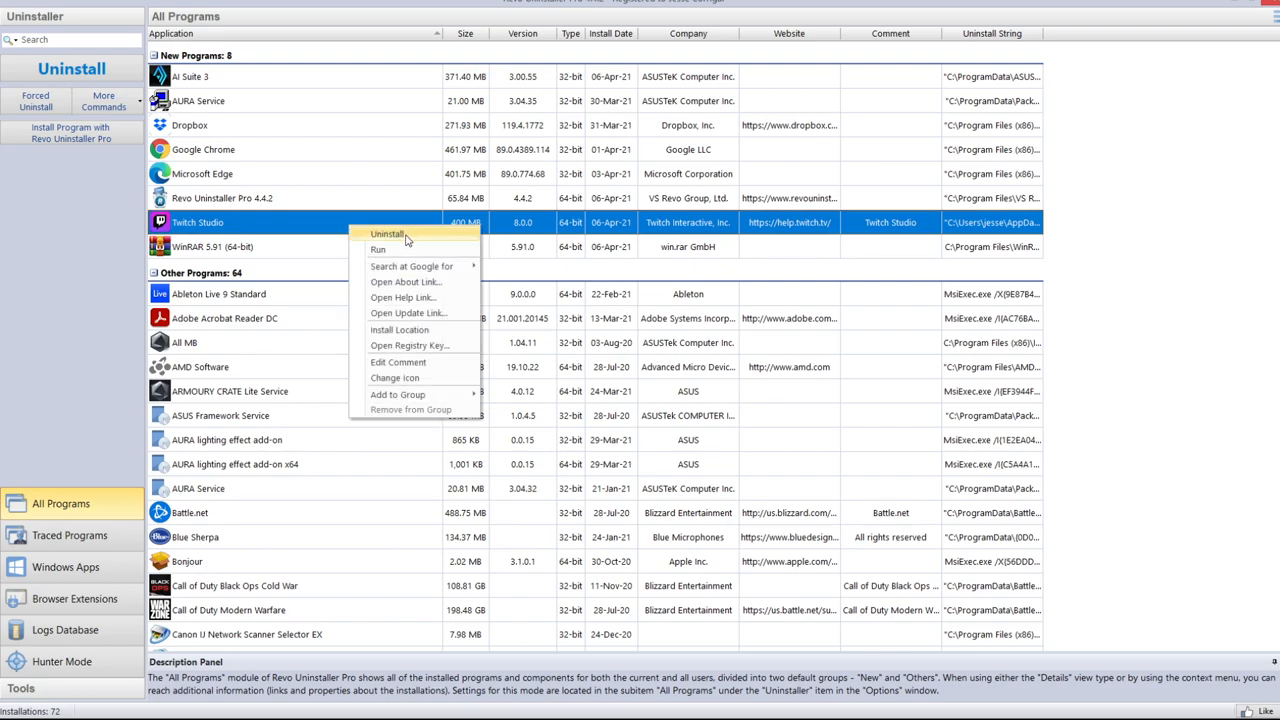
# Start uninstalling Twitch Studio with the restore point and full registry backup switched off
pyautogui.click(388, 232)
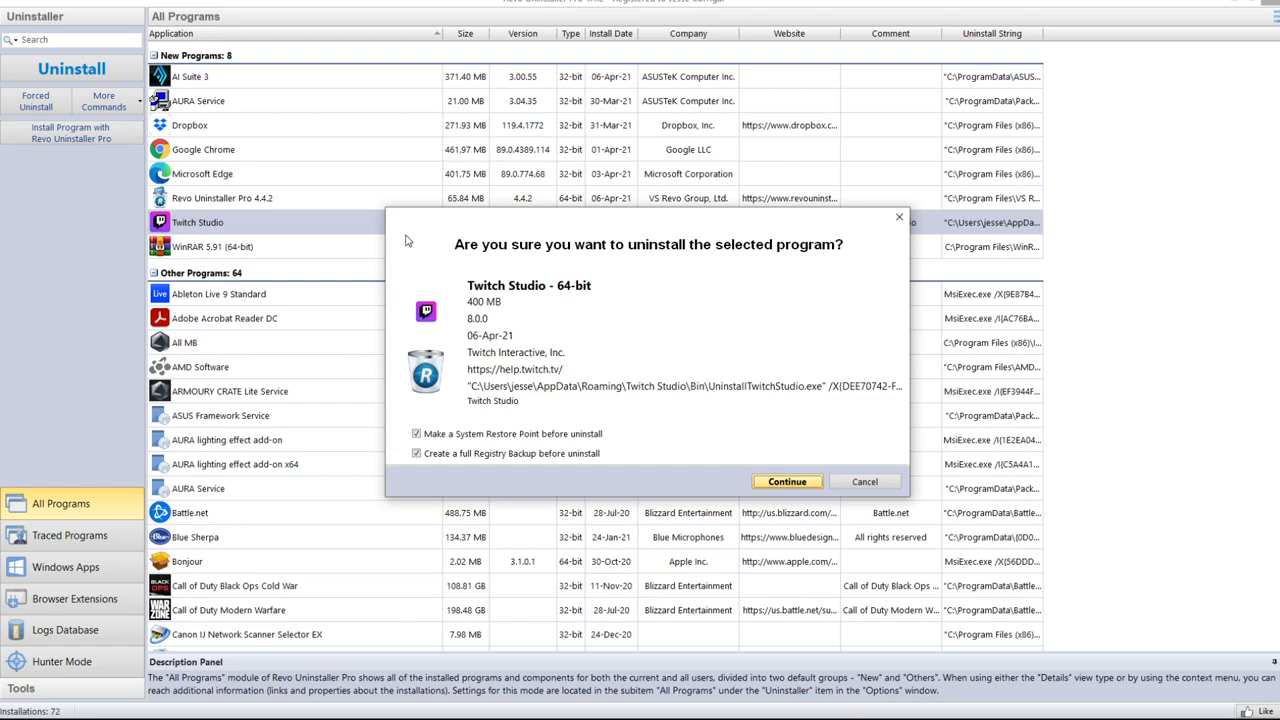
pyautogui.moveTo(492, 424)
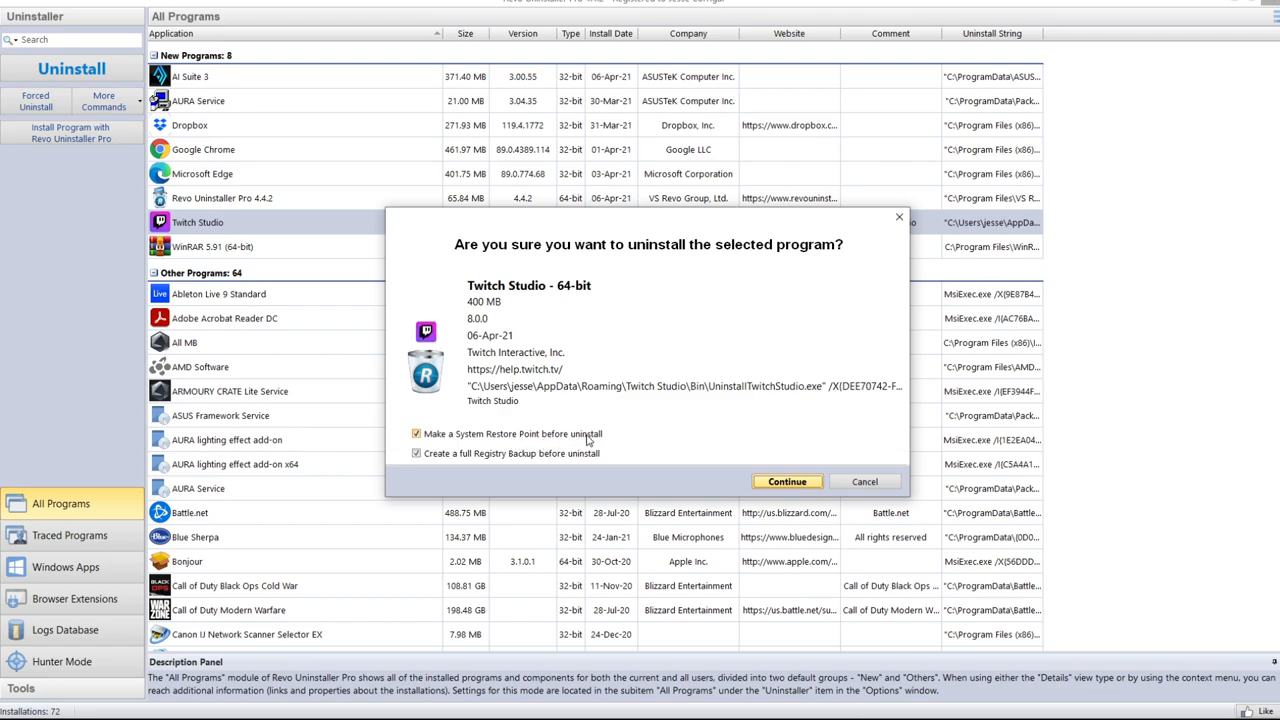
pyautogui.moveTo(610, 436)
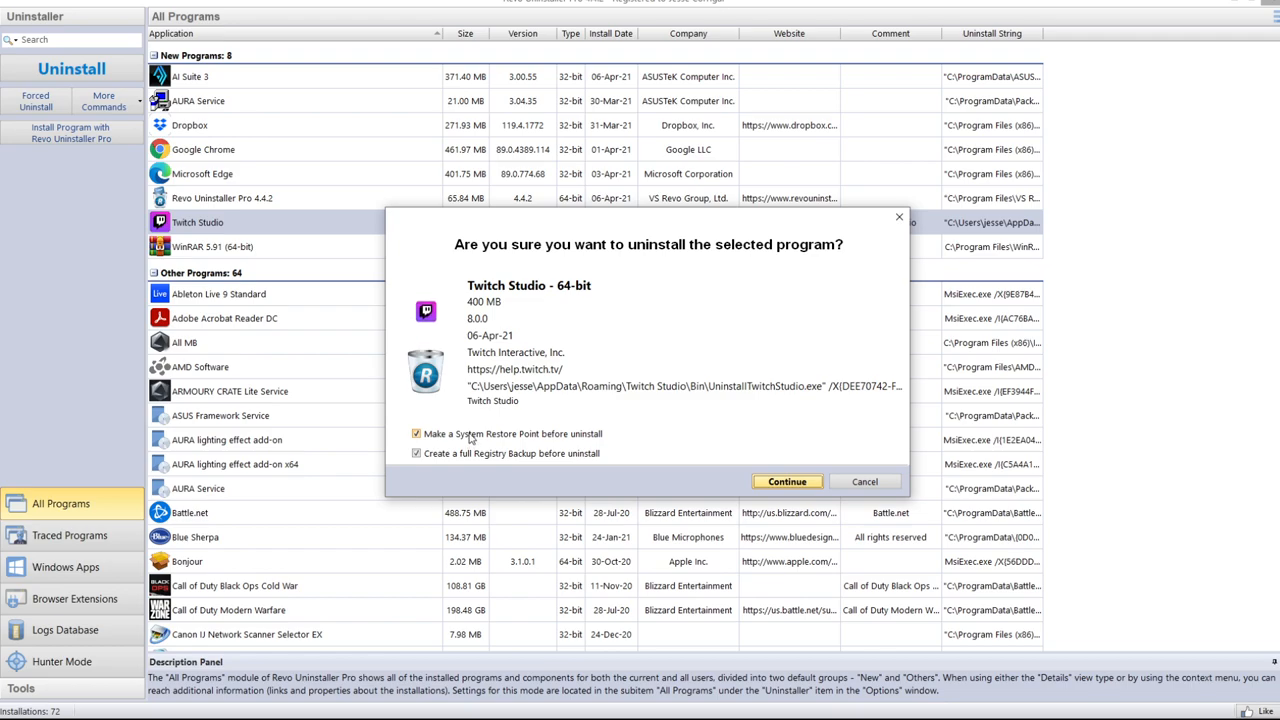
pyautogui.click(416, 432)
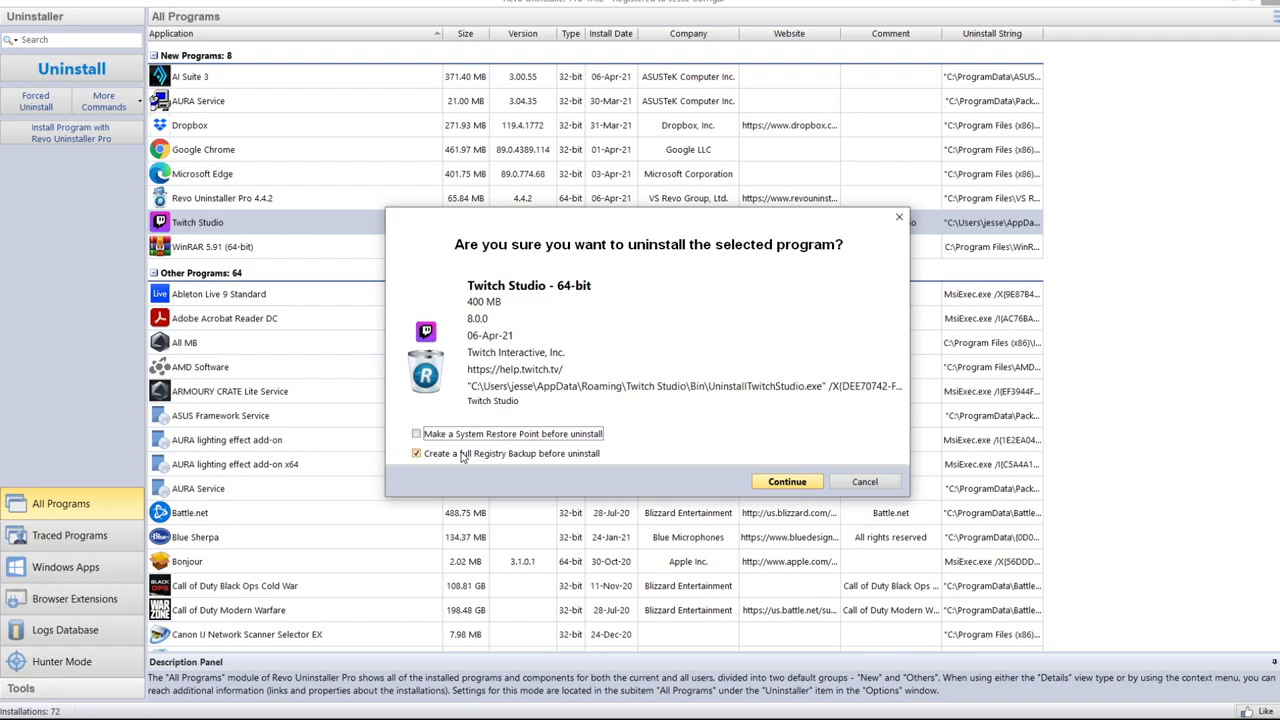
pyautogui.click(416, 452)
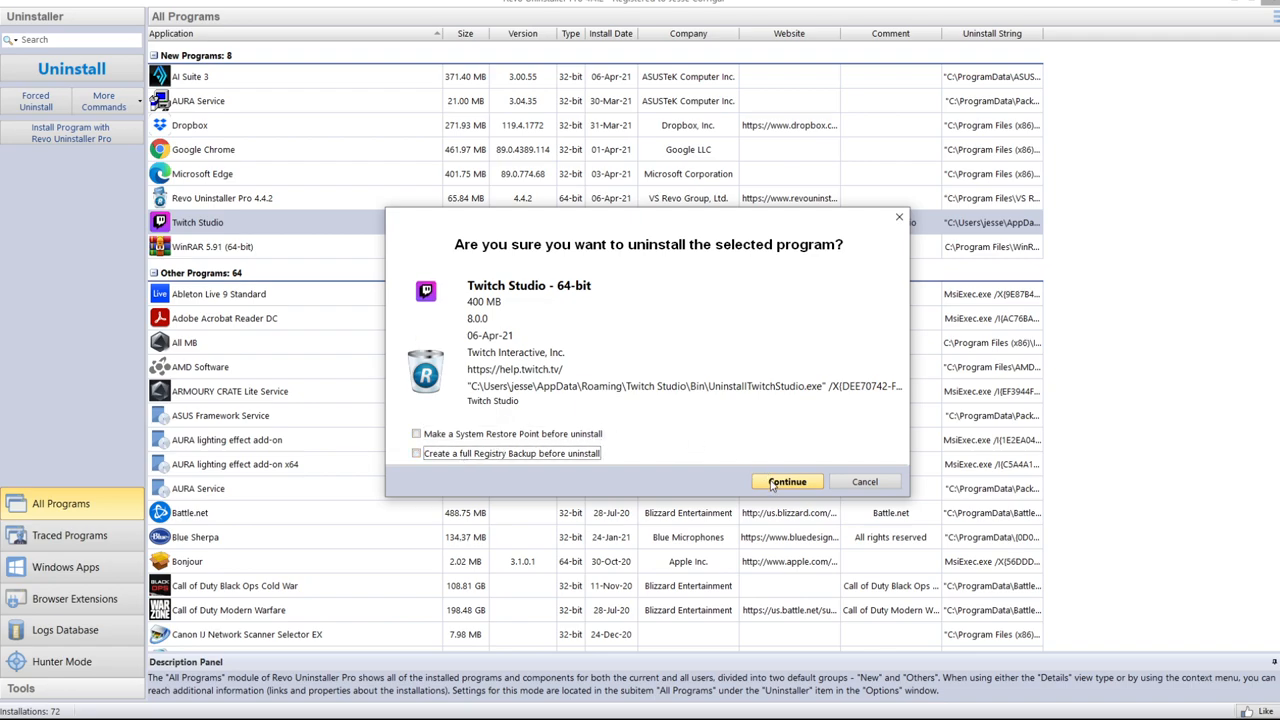
pyautogui.click(786, 480)
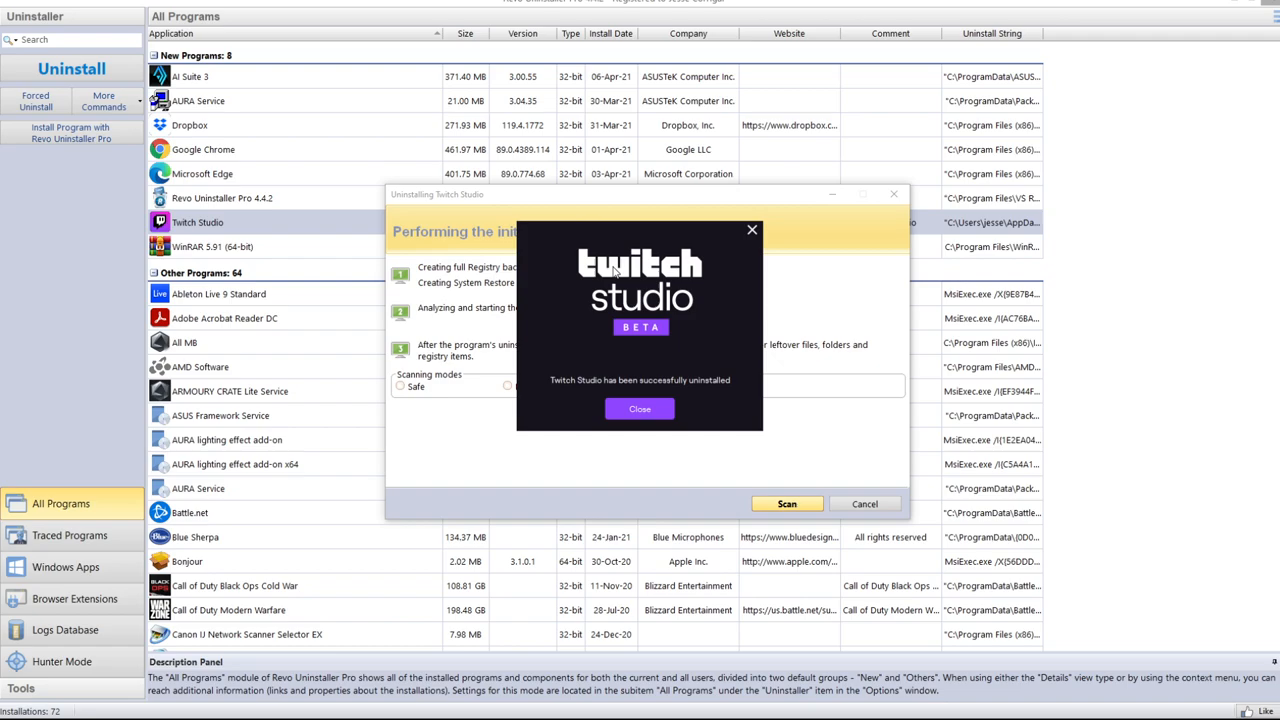
pyautogui.moveTo(614, 268)
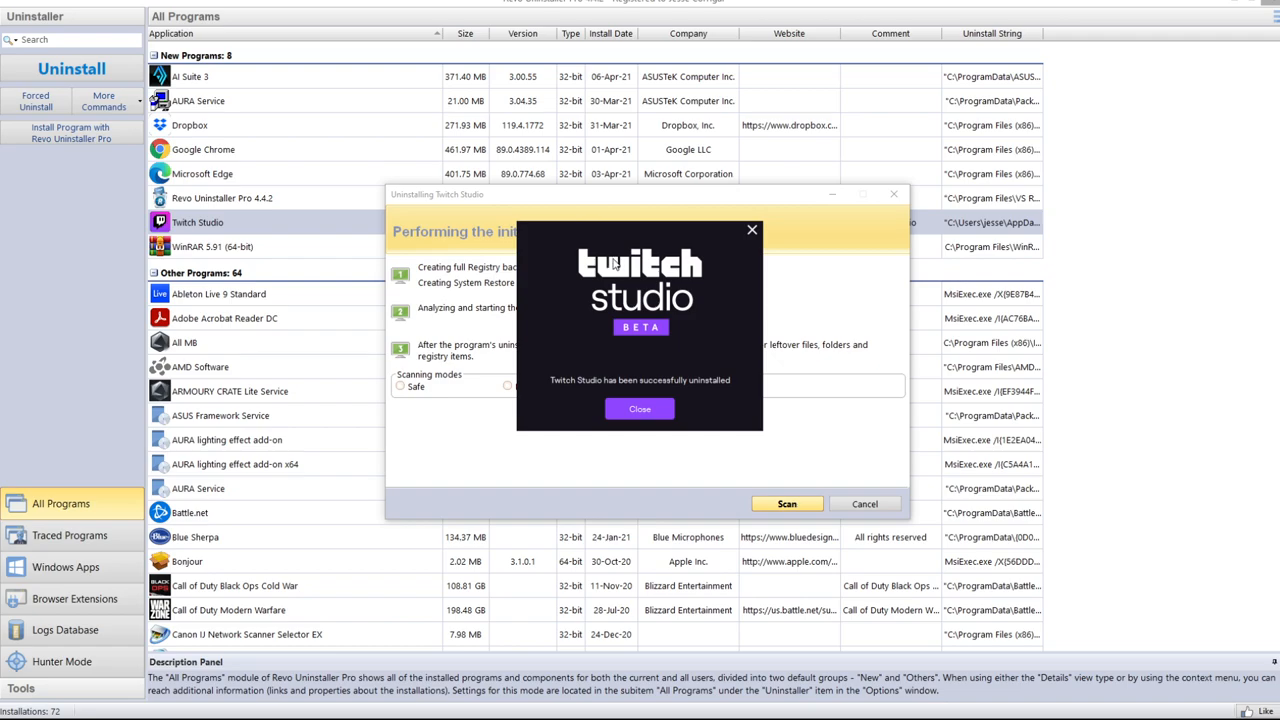
pyautogui.moveTo(612, 262)
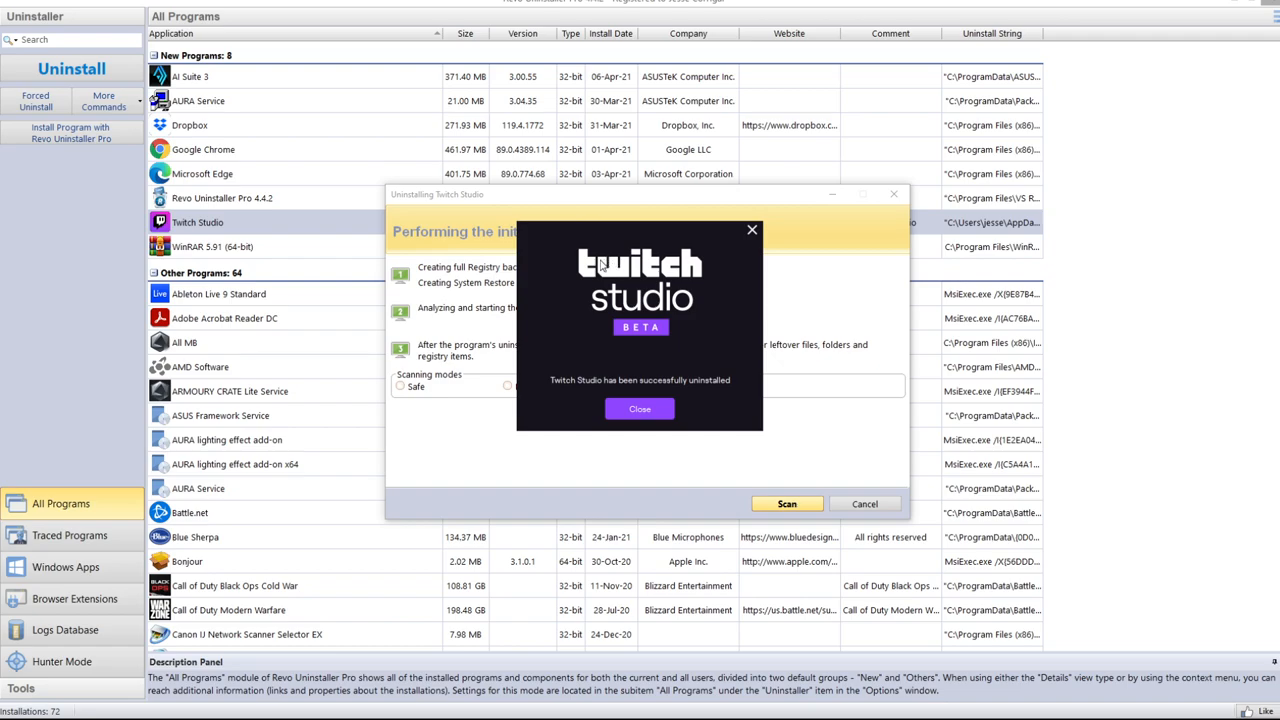
pyautogui.moveTo(580, 374)
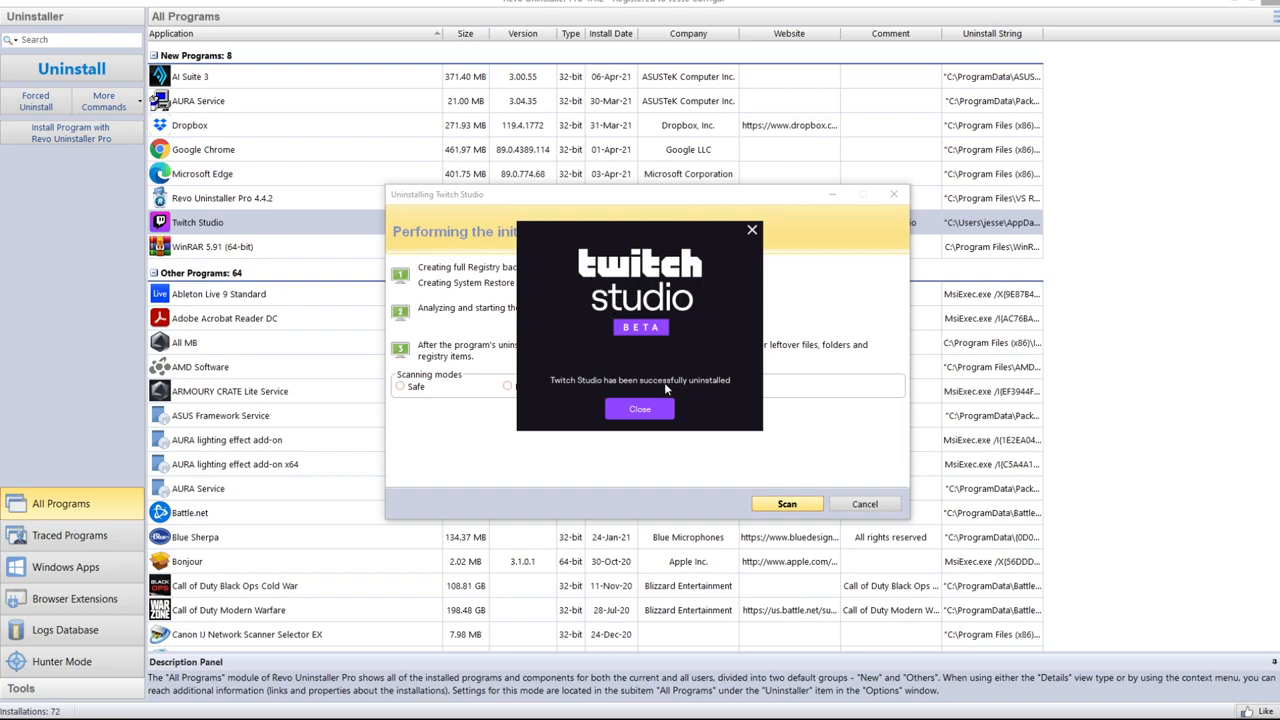
# Dismiss Twitch Studio's success message and run an Advanced scan for leftovers
pyautogui.click(640, 408)
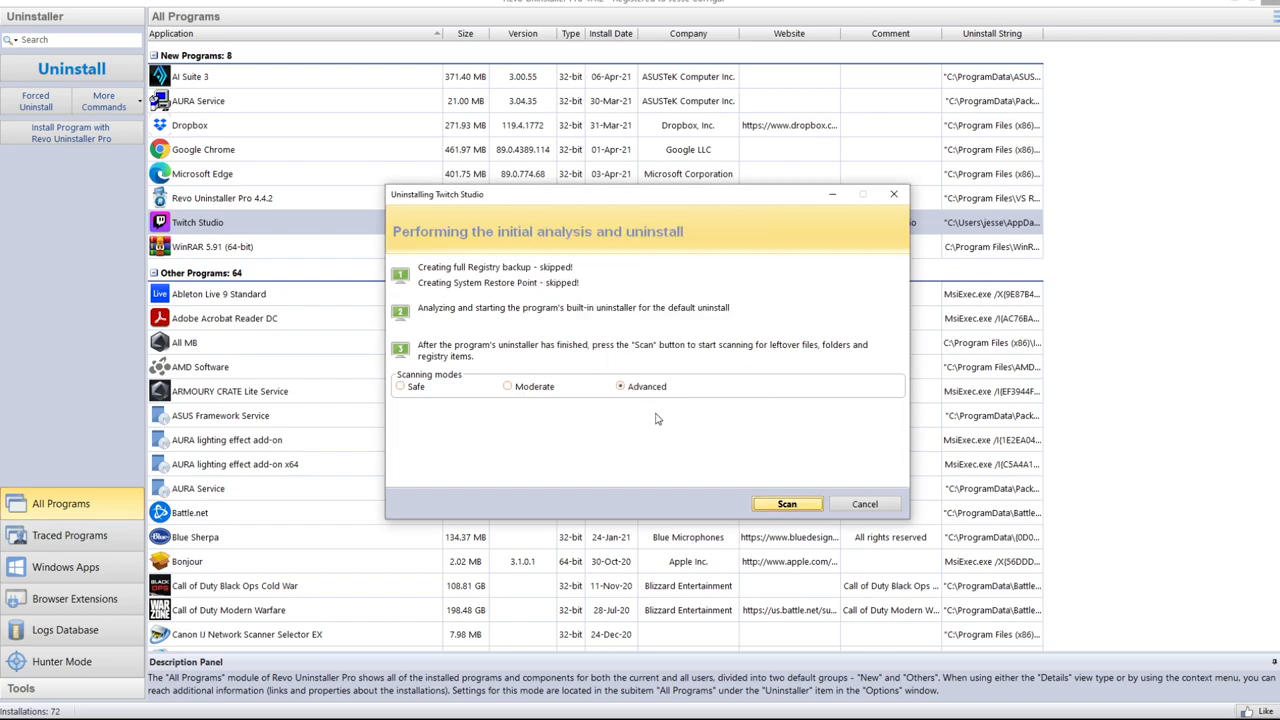
pyautogui.click(788, 504)
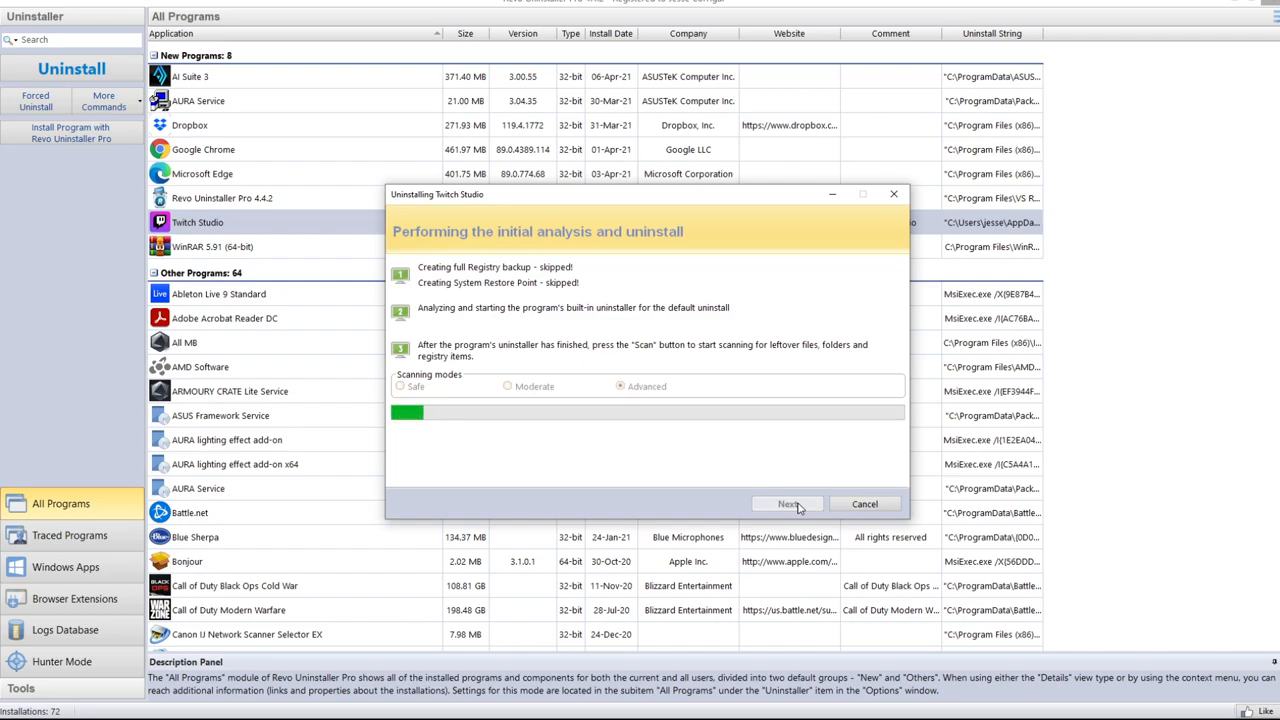
pyautogui.moveTo(738, 448)
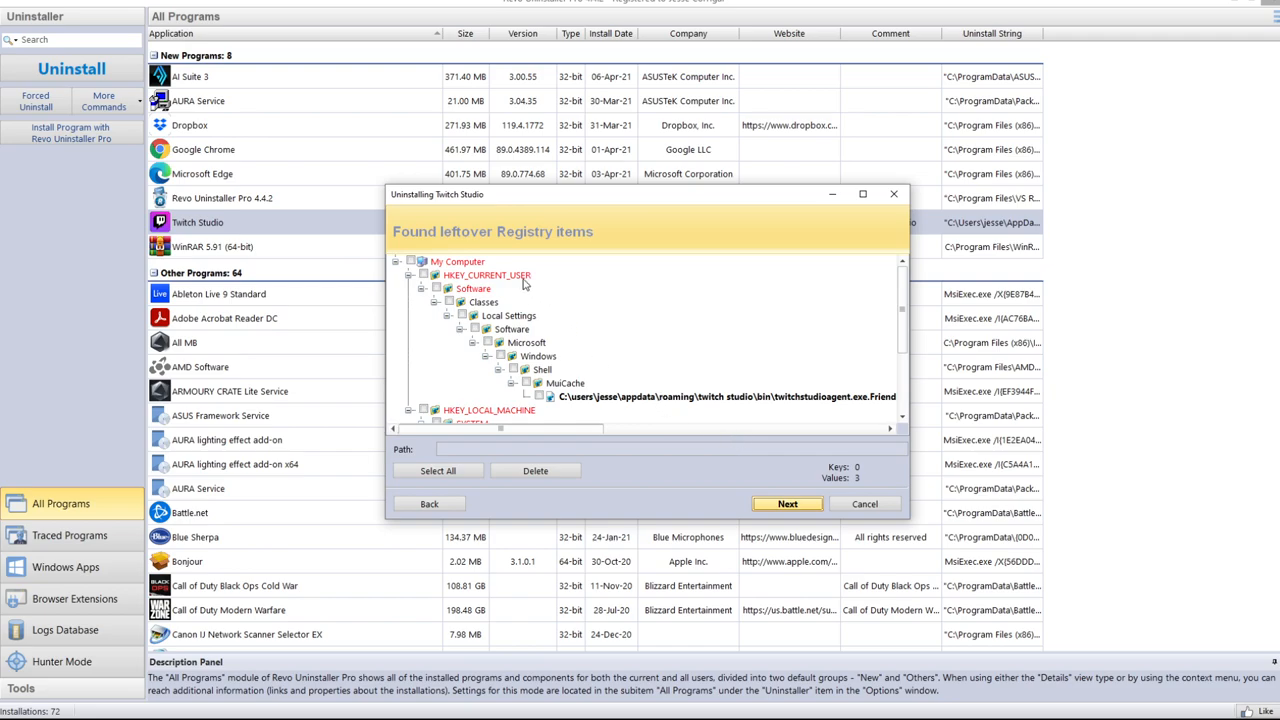
# Select every leftover Twitch Studio registry item and confirm deleting them
pyautogui.scroll(-3)
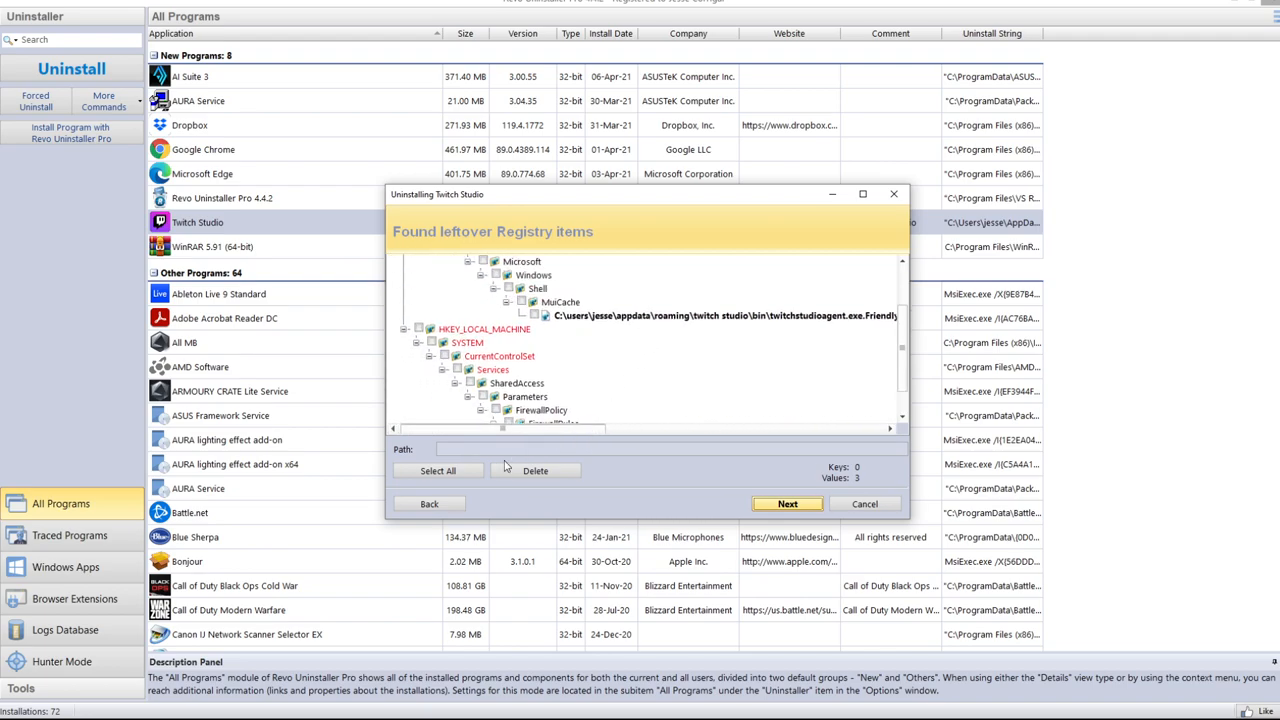
pyautogui.click(536, 470)
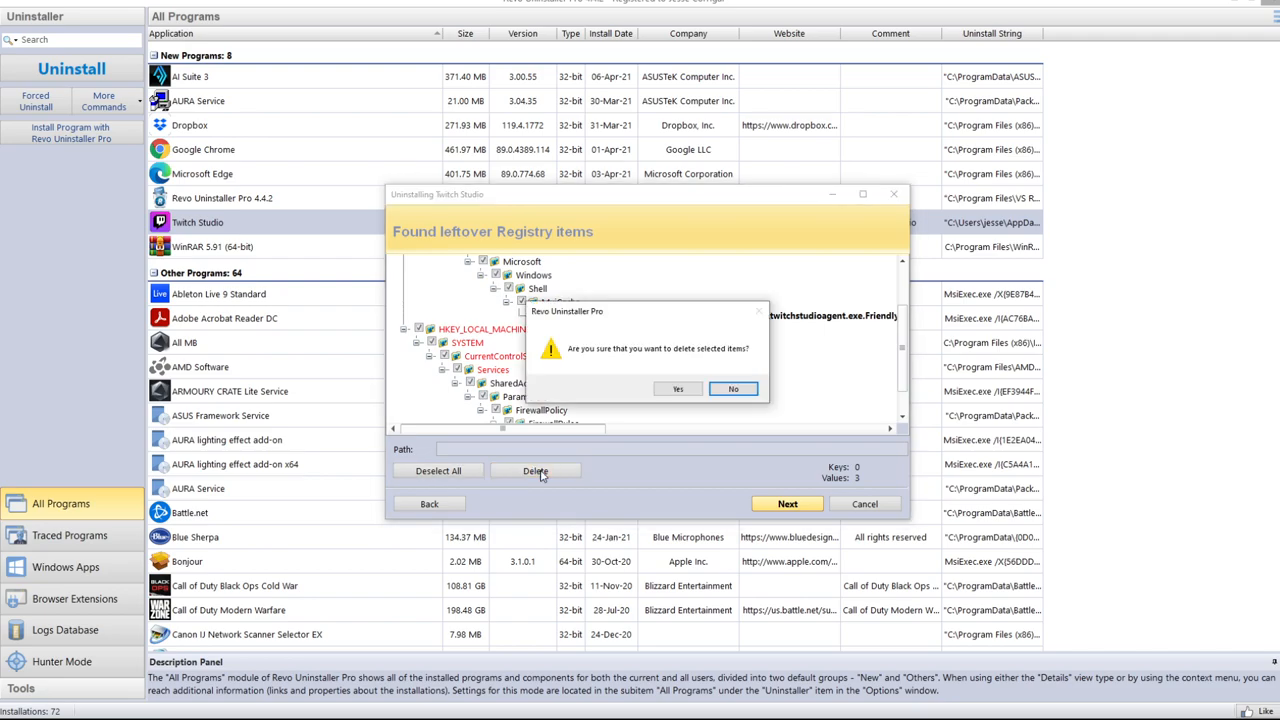
pyautogui.click(678, 388)
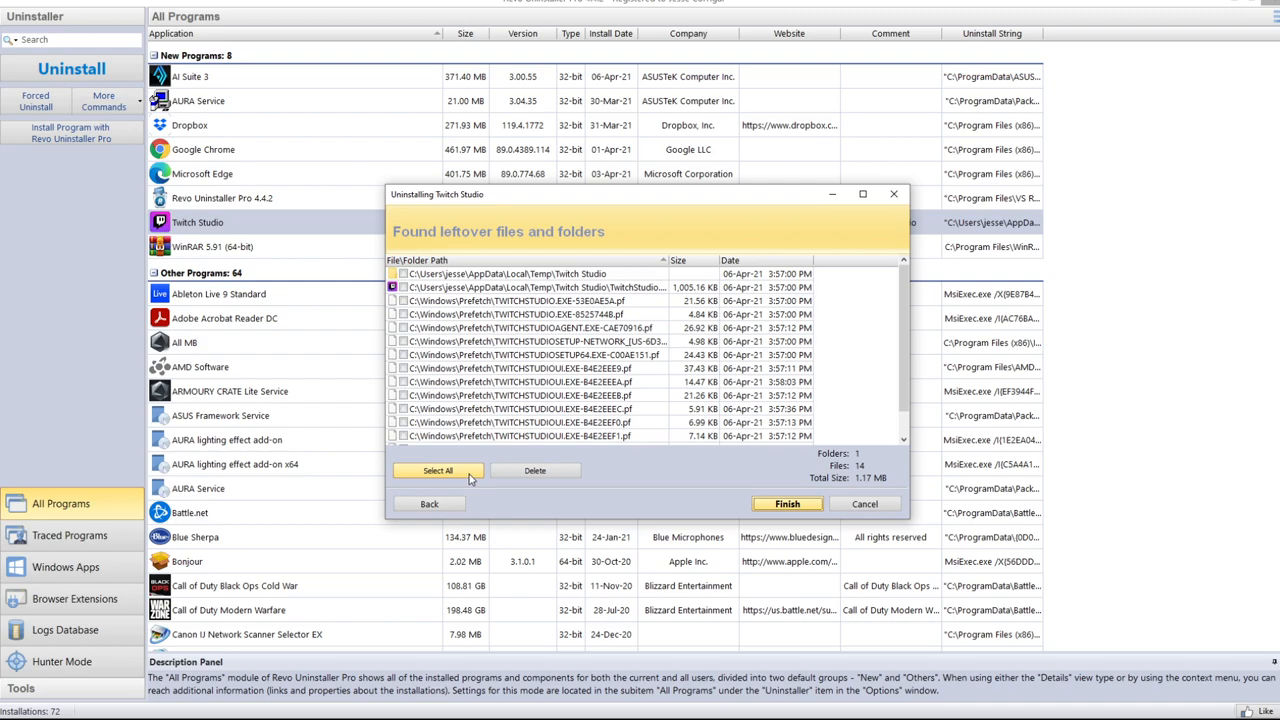
pyautogui.moveTo(464, 478)
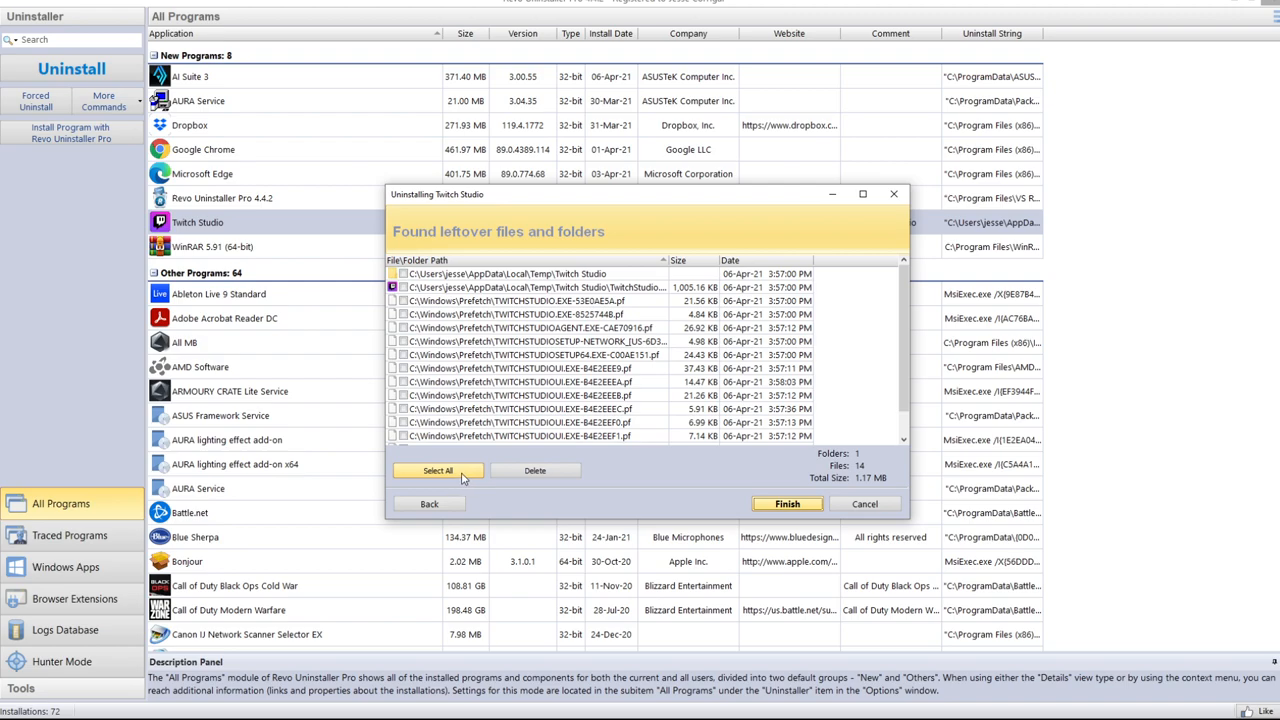
# Select the leftover folder and 14 files and confirm deleting them
pyautogui.click(436, 470)
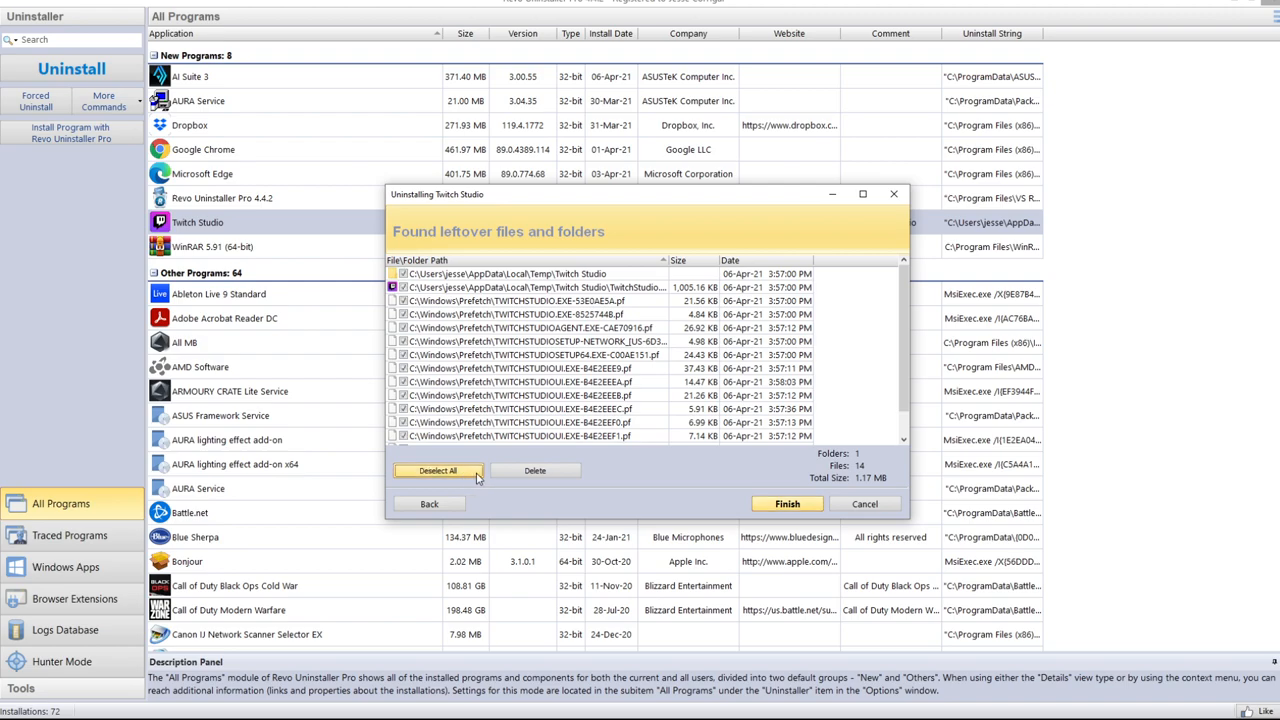
pyautogui.click(536, 470)
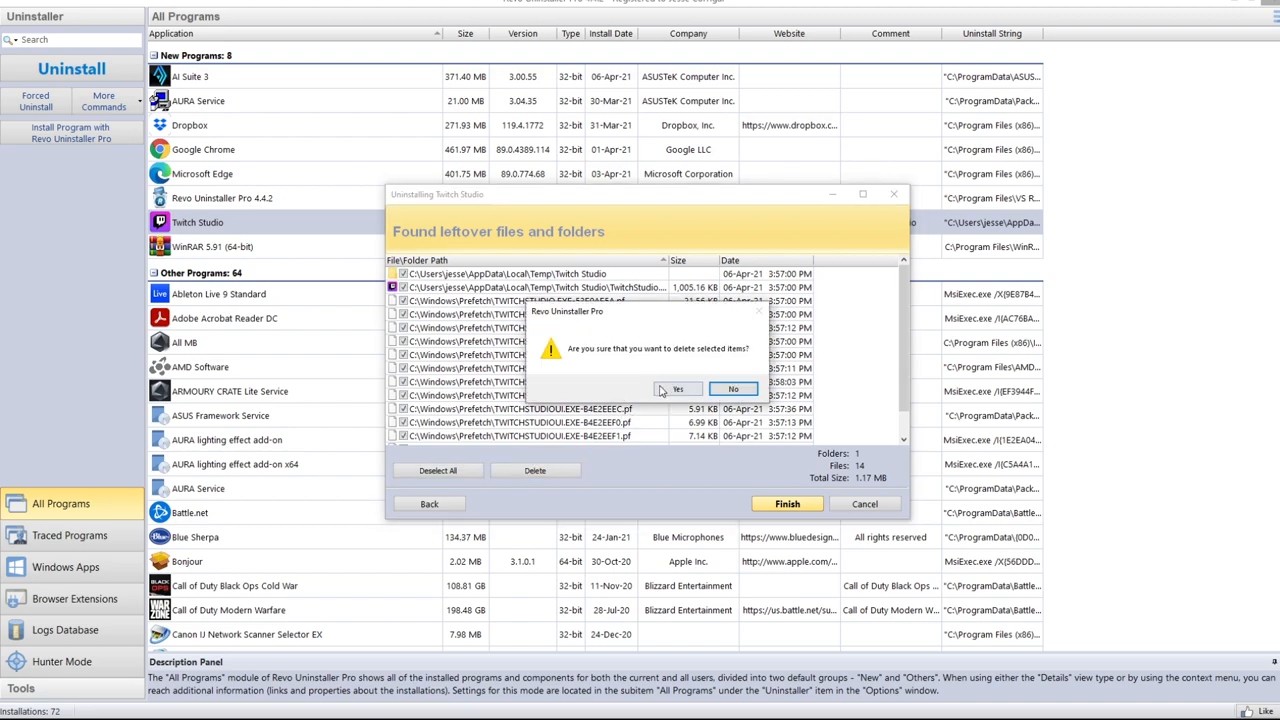
pyautogui.click(676, 388)
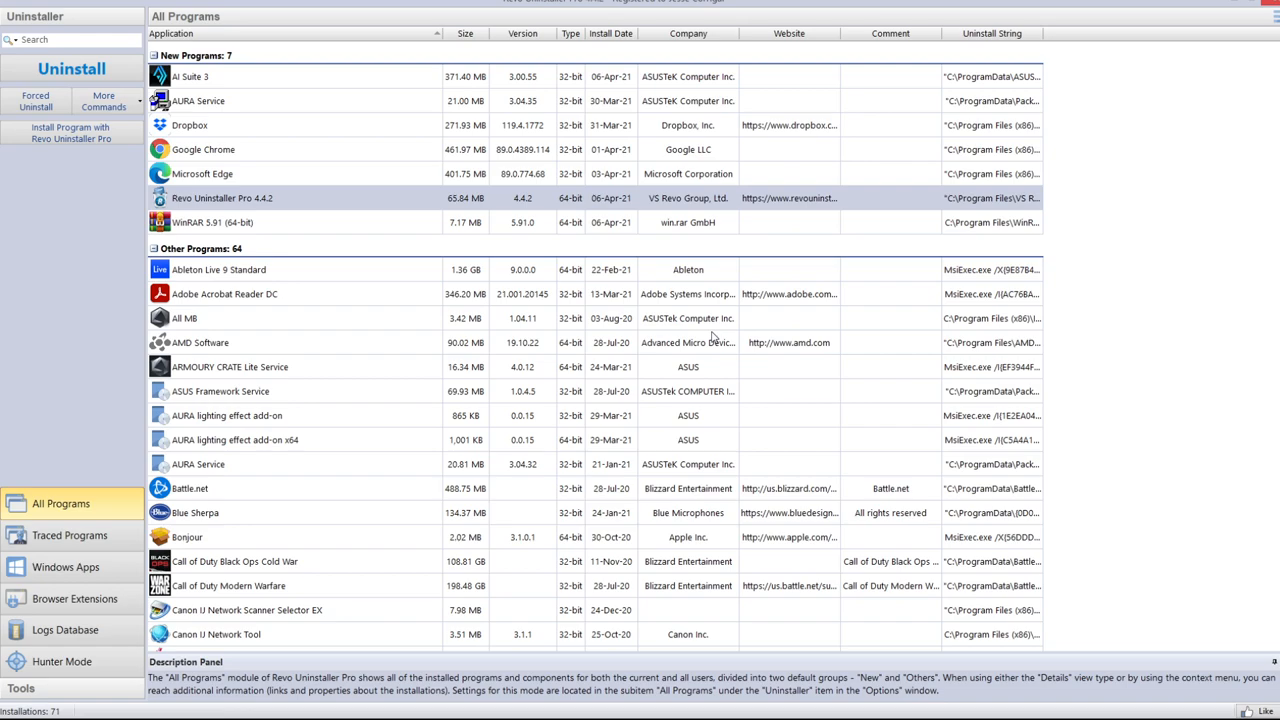
pyautogui.moveTo(712, 340)
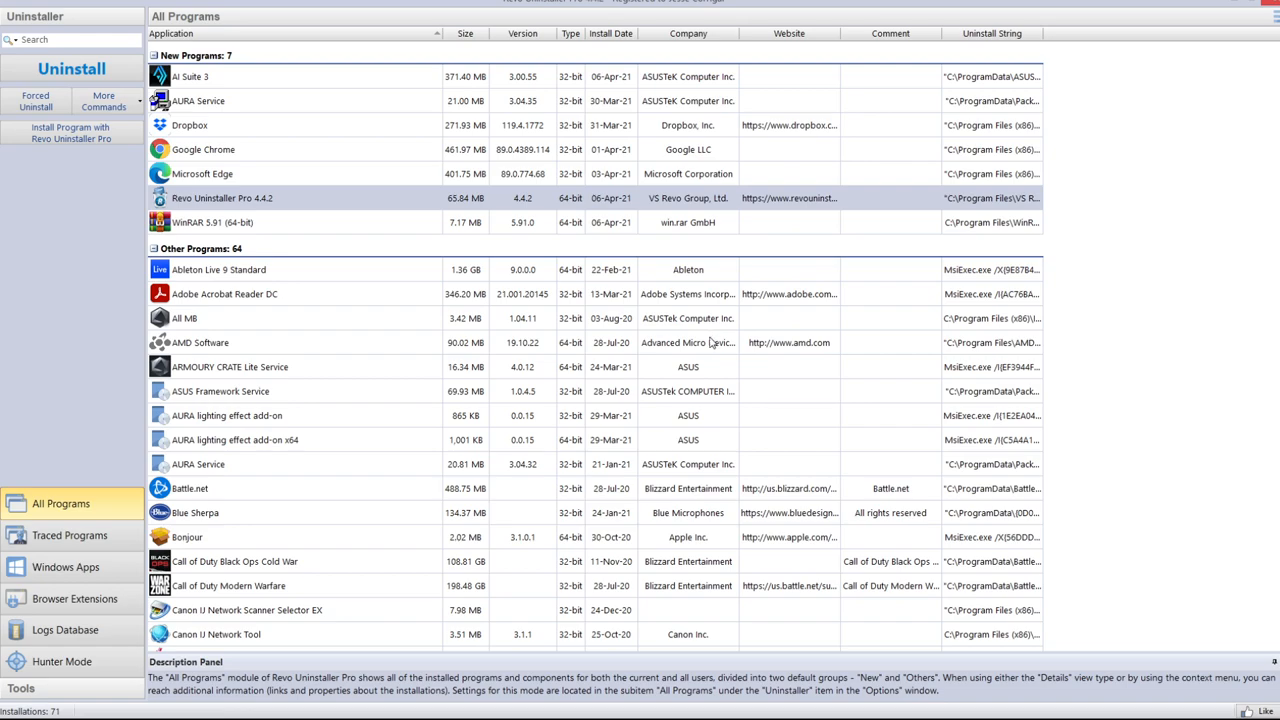